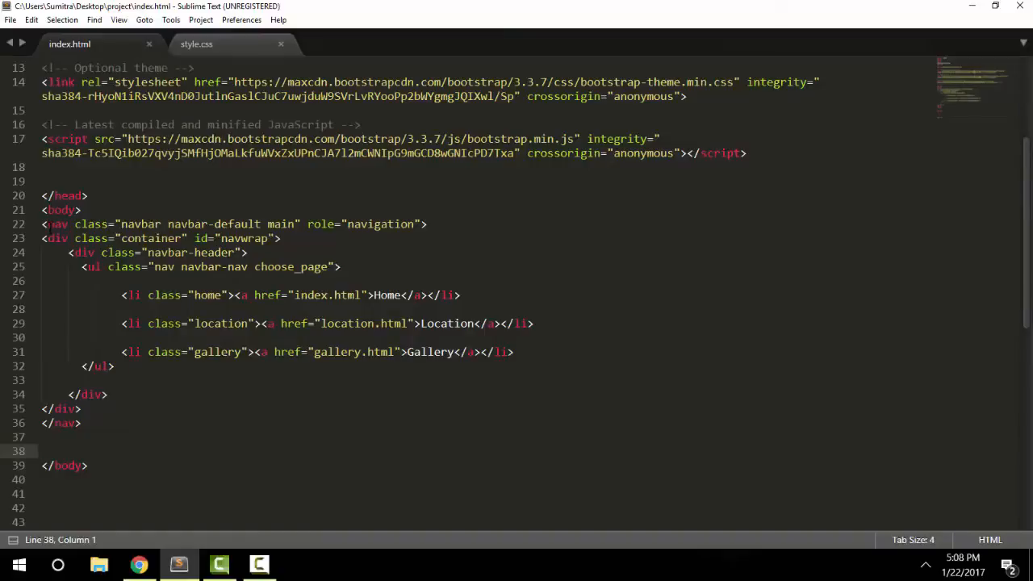
Step: Review the nav element's navbar and main class names in index.html and check the page in Chrome
drag(42, 223, 115, 366)
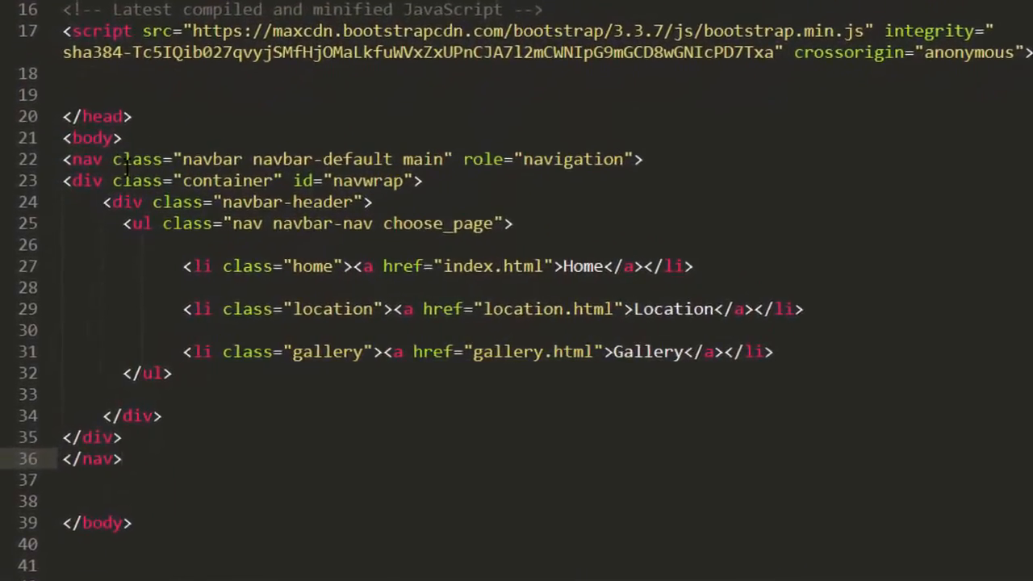
scroll(down, 3)
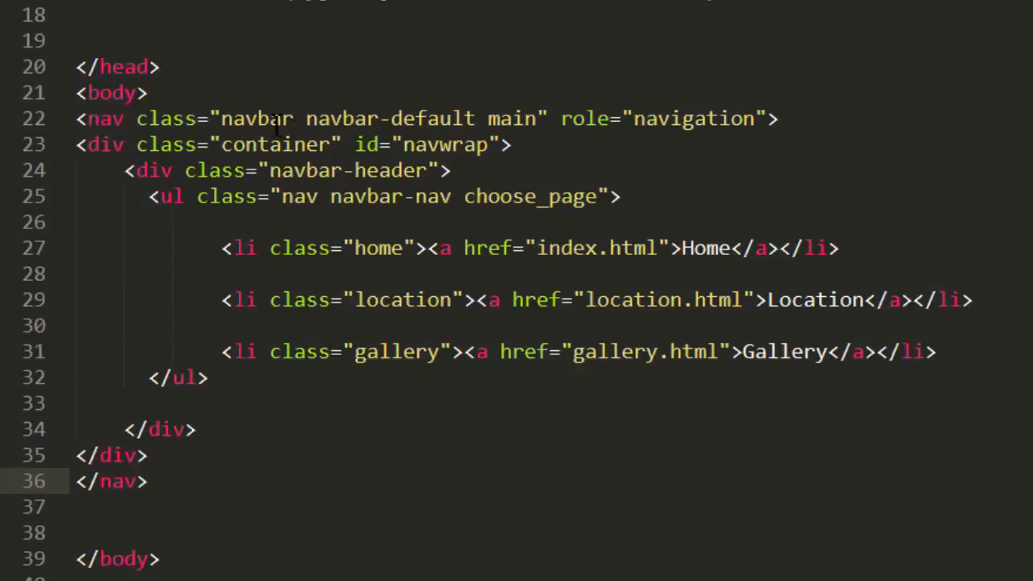
double_click(257, 118)
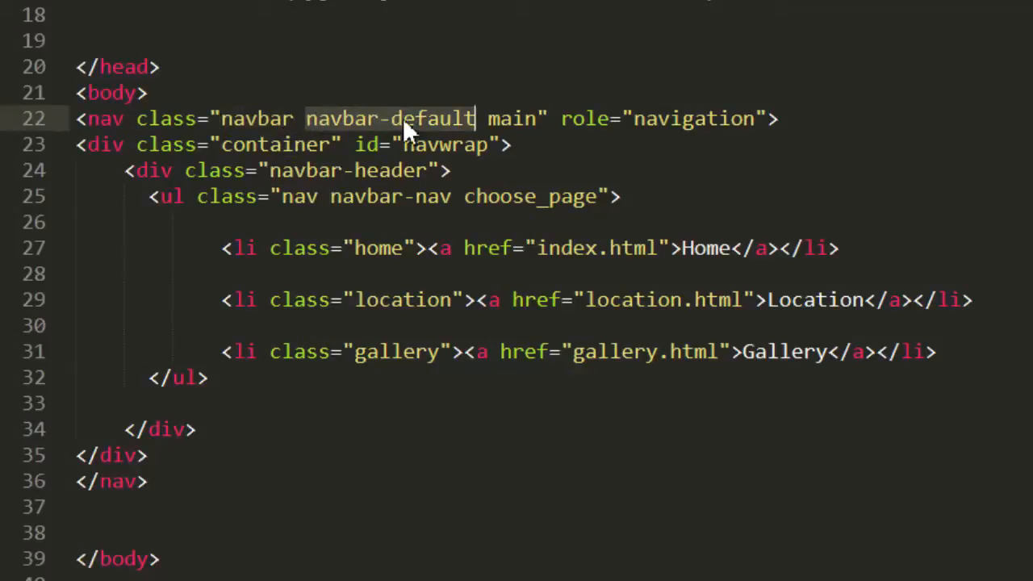
click(524, 118)
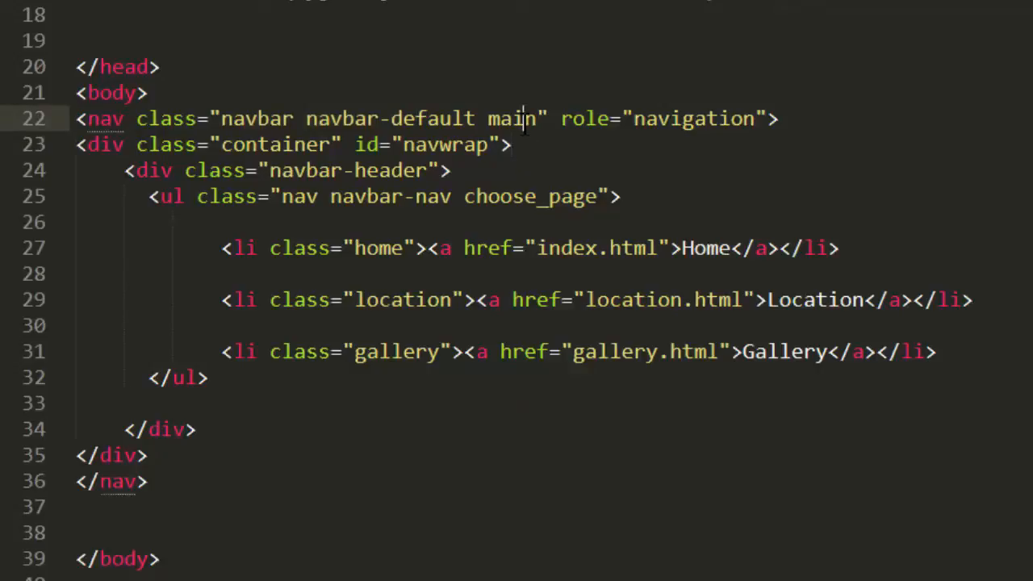
double_click(512, 118)
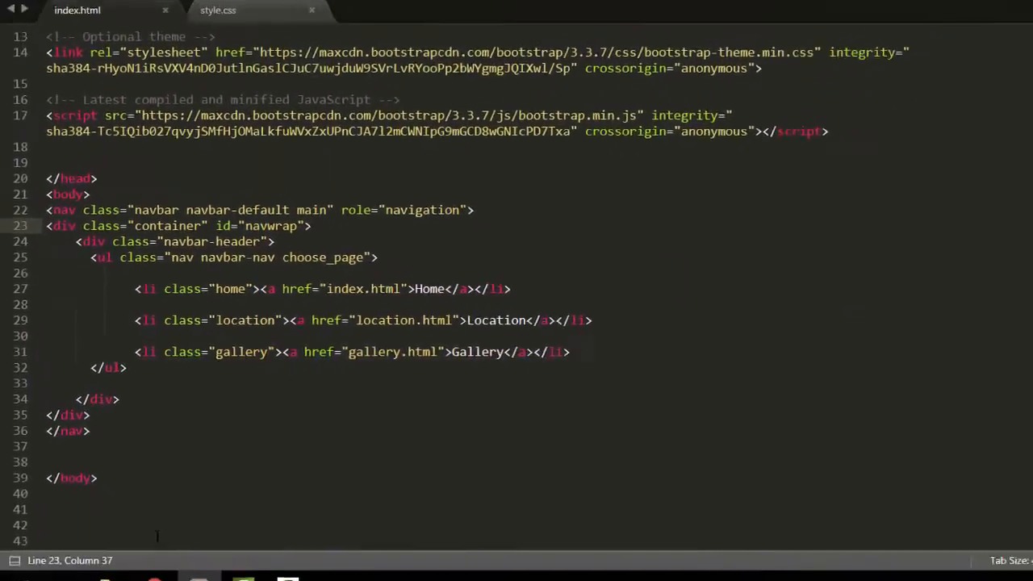
click(139, 564)
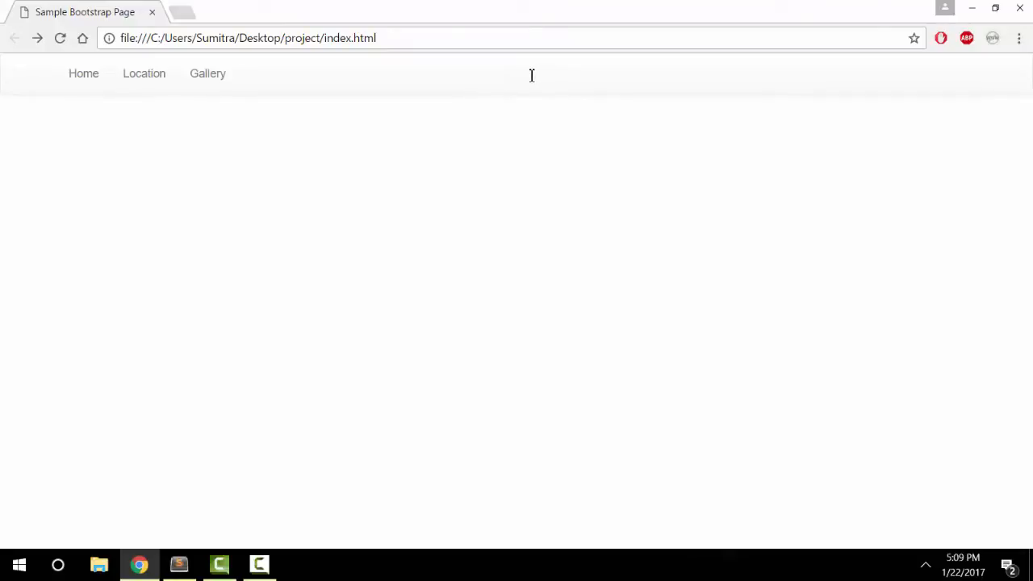
mouse_move(535, 74)
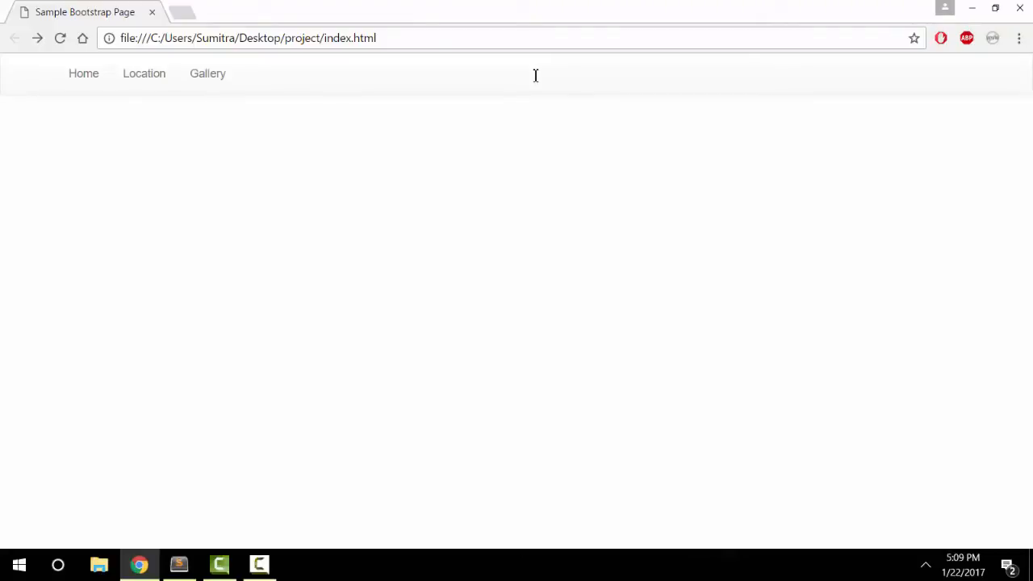
mouse_move(512, 65)
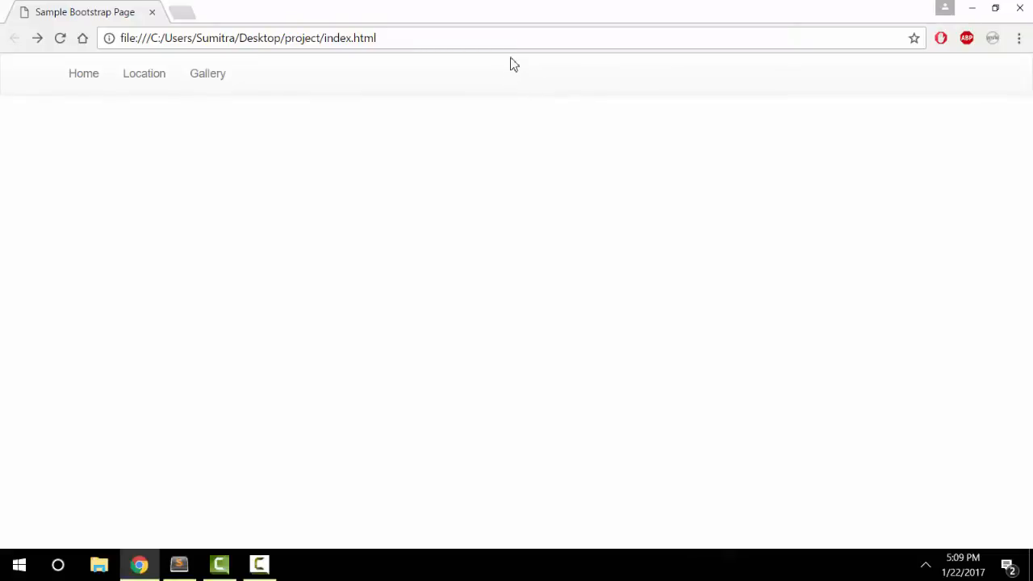
click(179, 564)
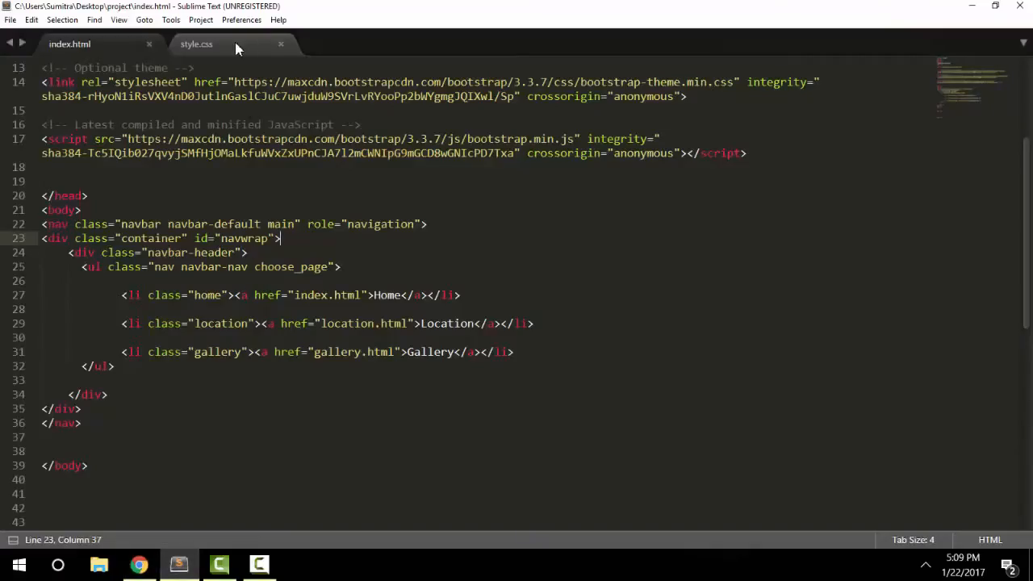
Step: In style.css, write a .navbar.main rule with background: yellow
click(196, 44)
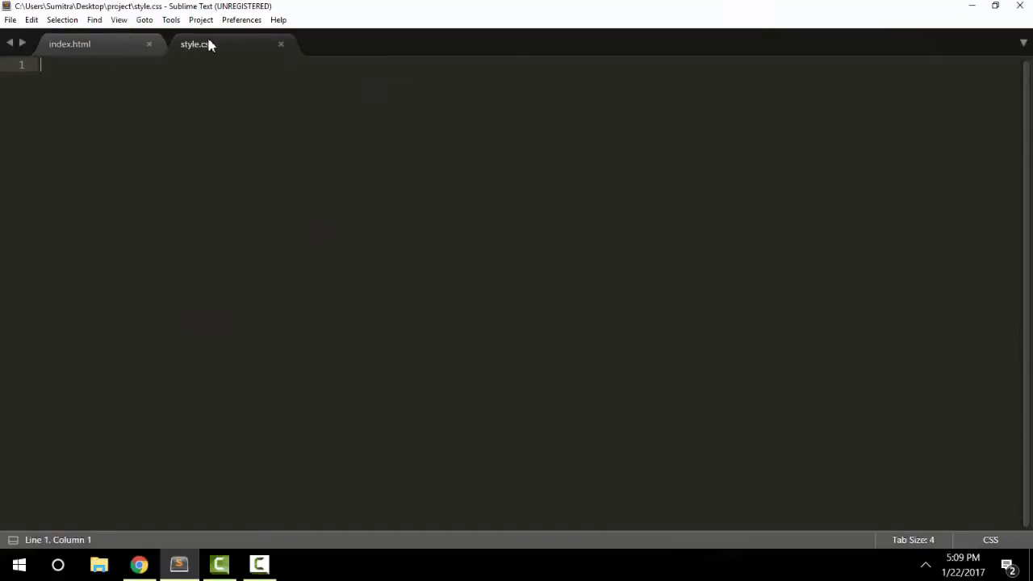
click(70, 43)
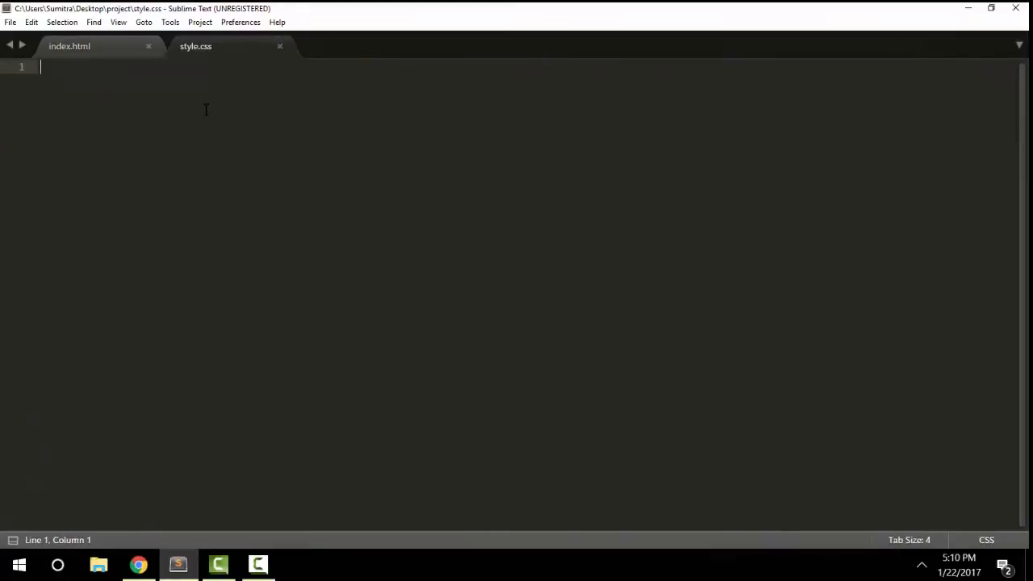
text(.navb)
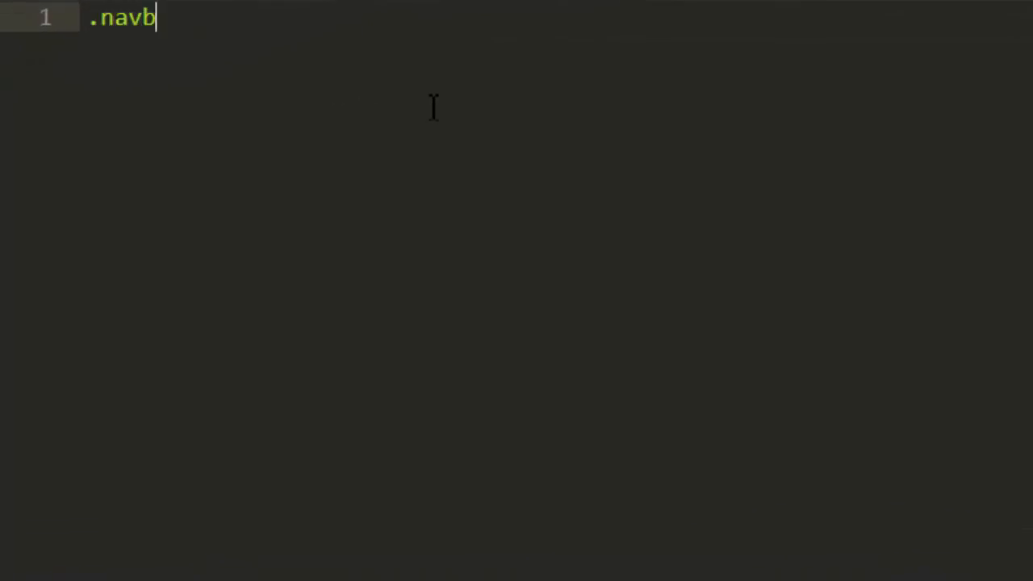
text(ar.main)
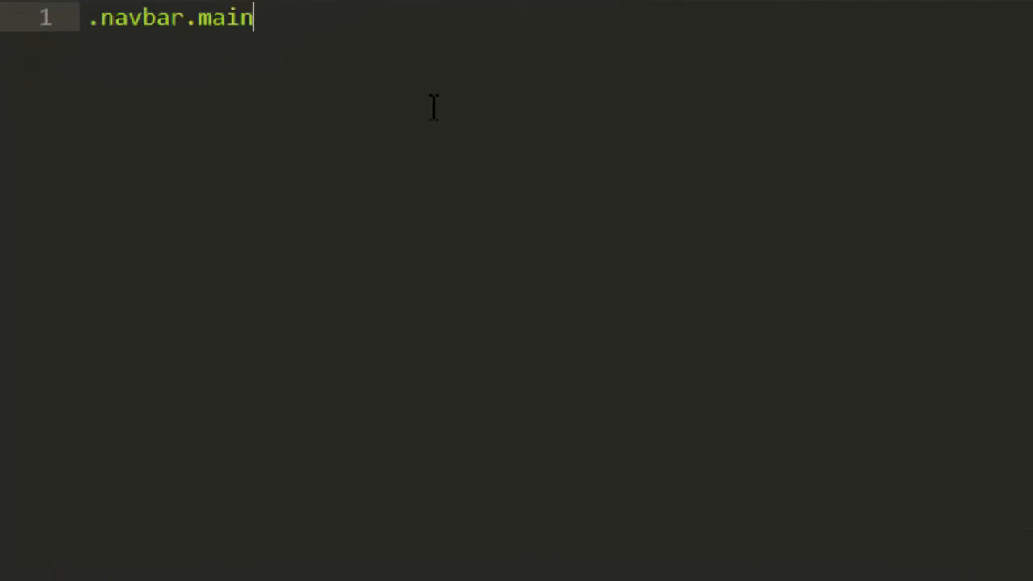
text({)
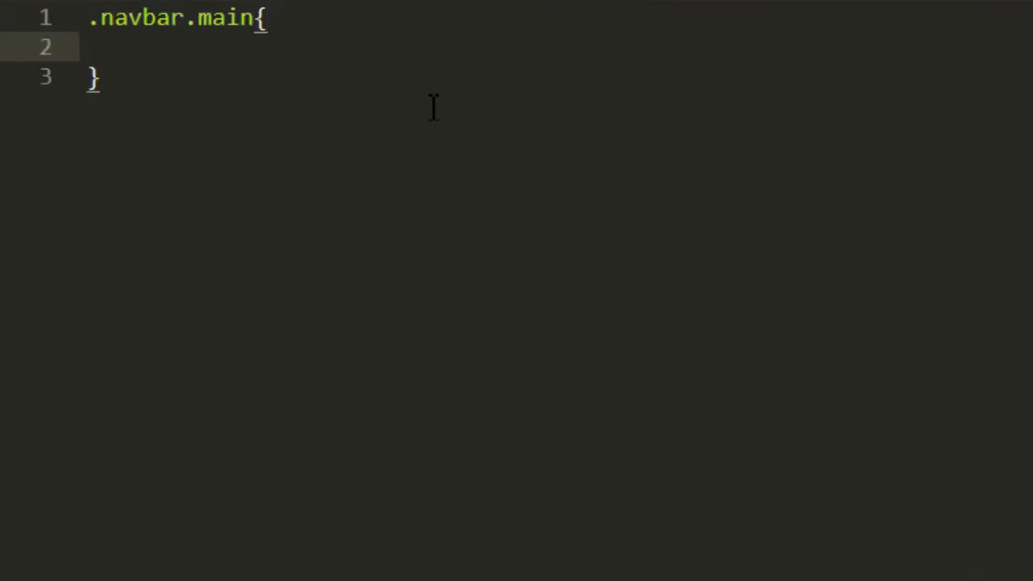
text(backg)
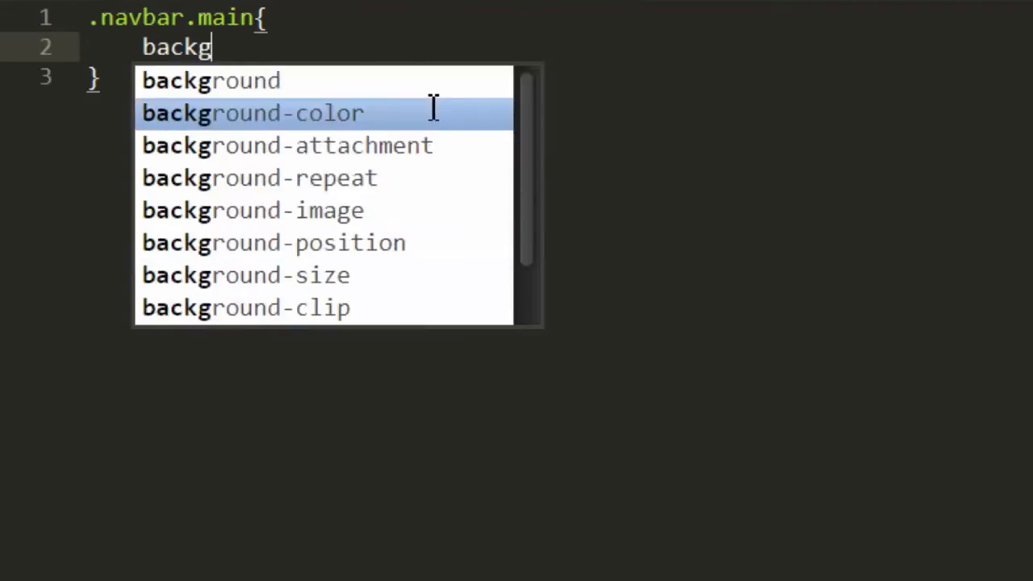
text(rou)
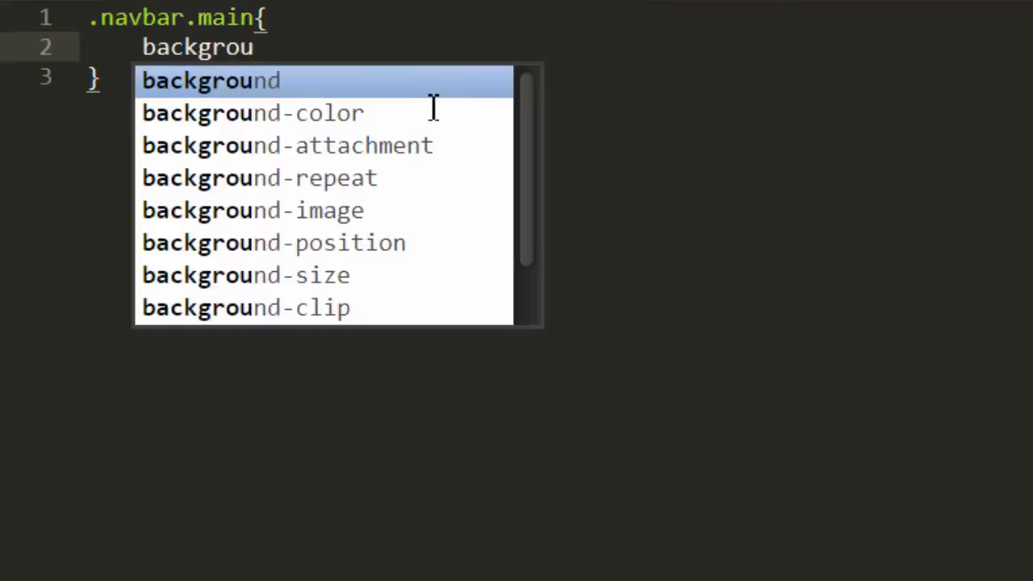
mouse_move(367, 176)
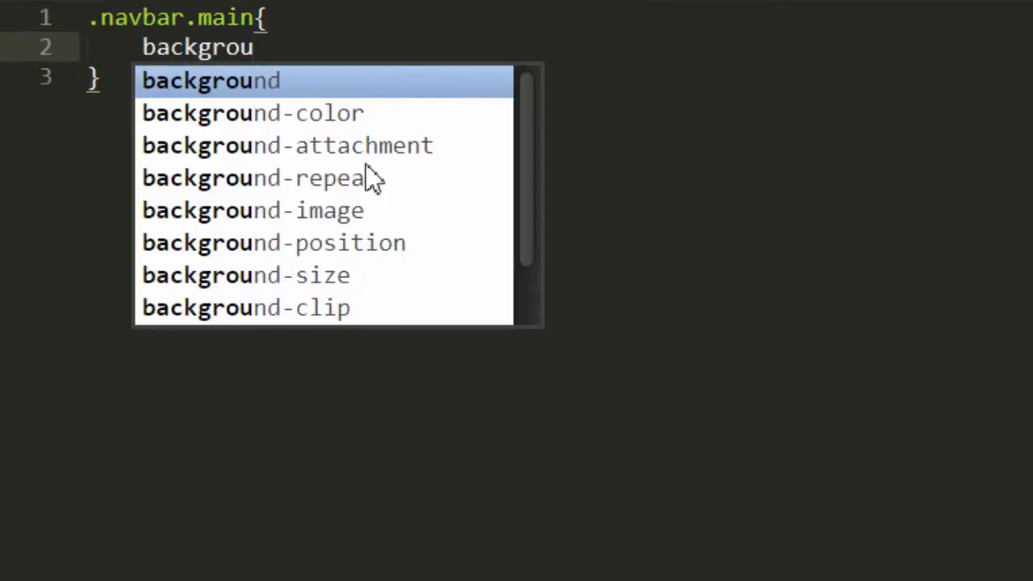
mouse_move(365, 149)
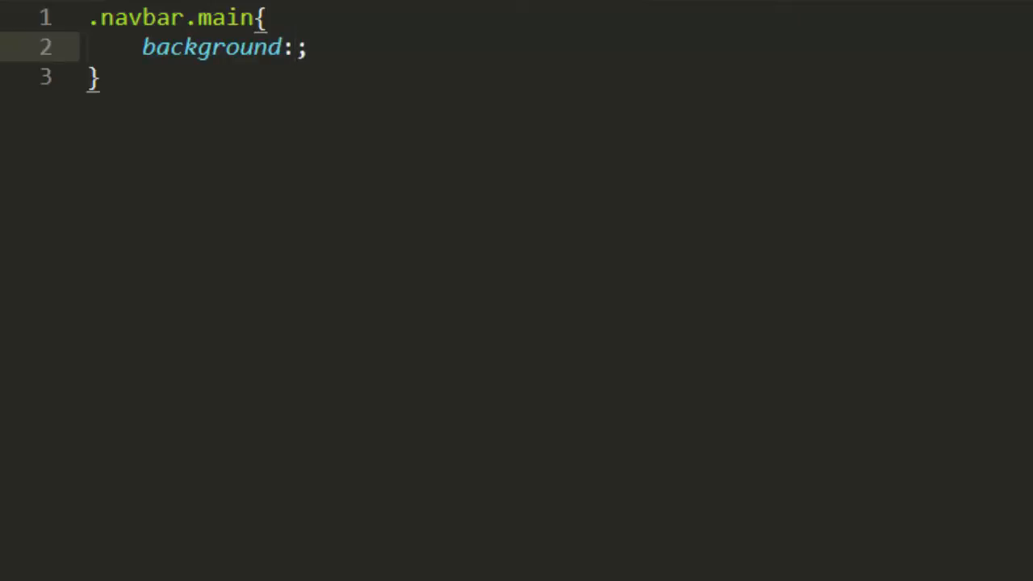
text(yae)
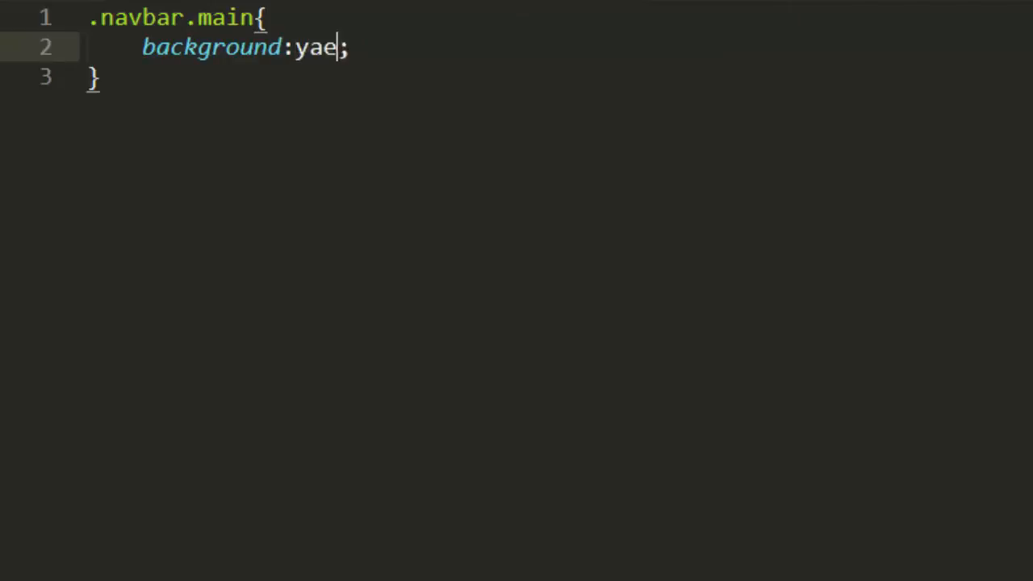
text(llow)
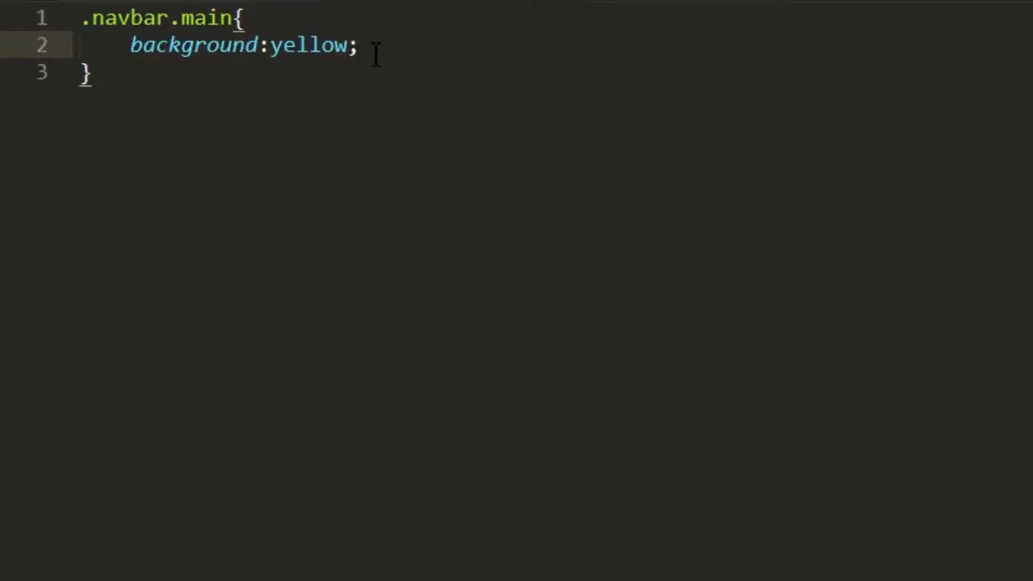
double_click(309, 45)
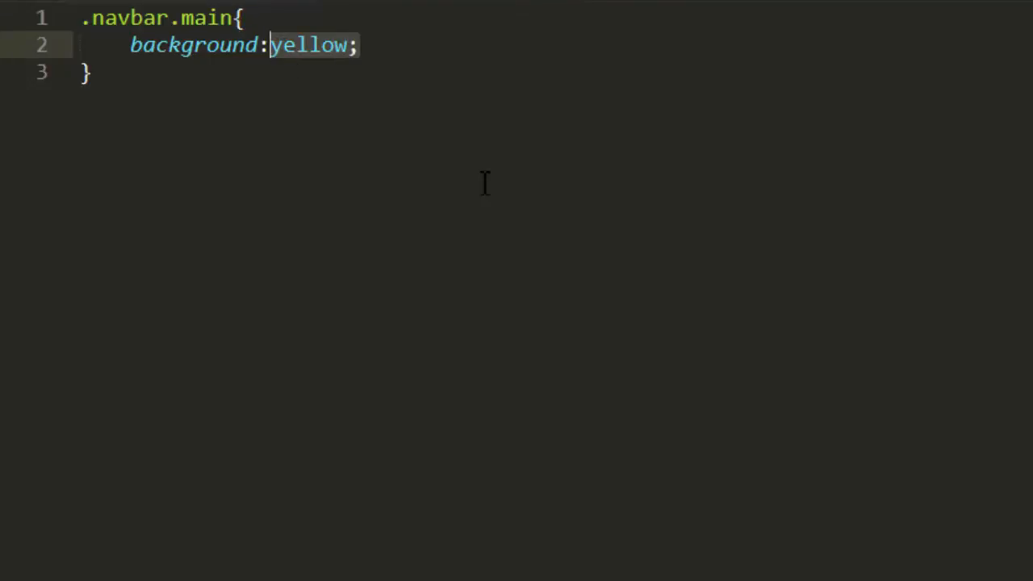
Step: Replace the yellow value with background: url("background.jpg"); in the .navbar.main rule
key(Delete)
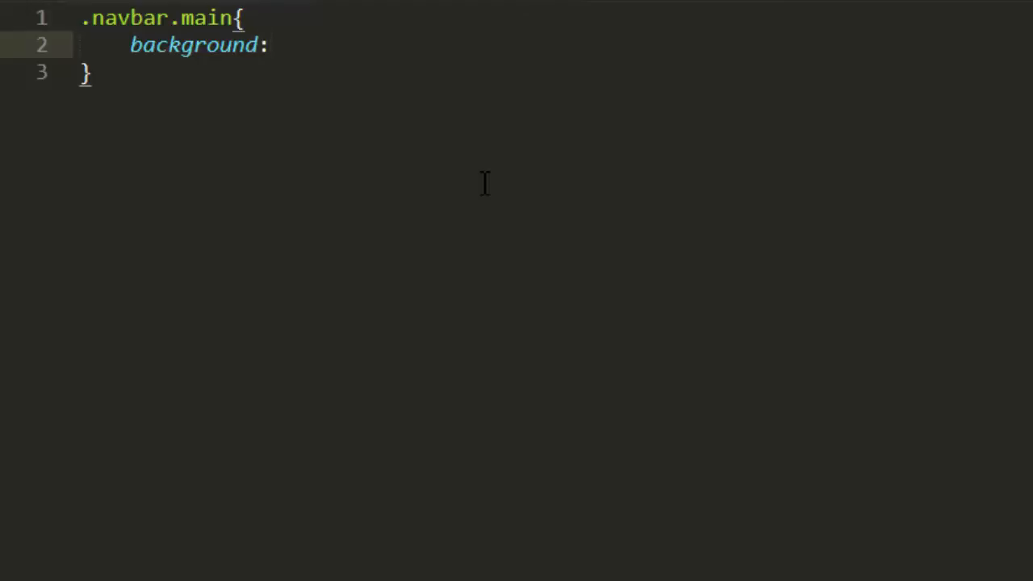
text(url()
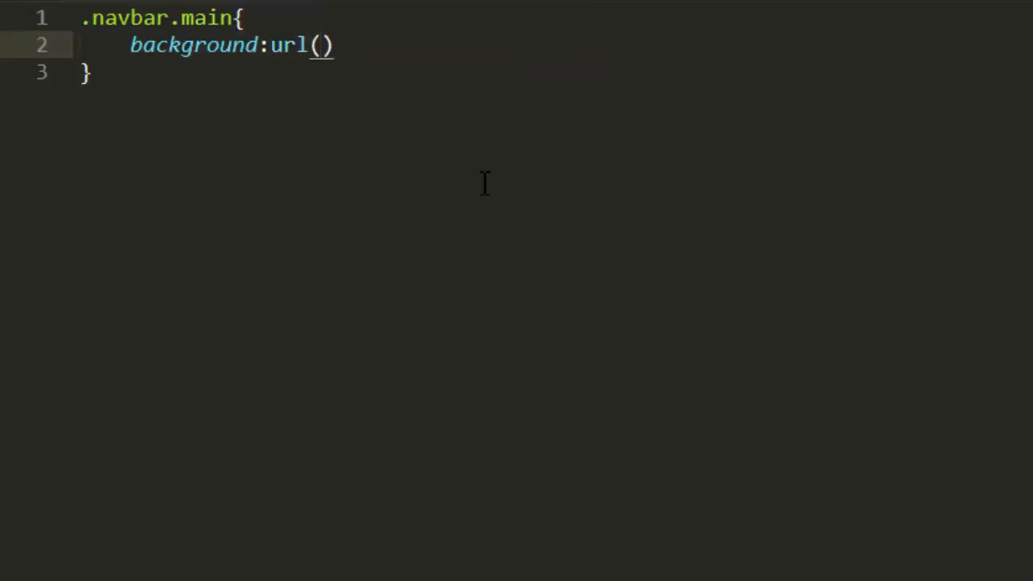
text("")
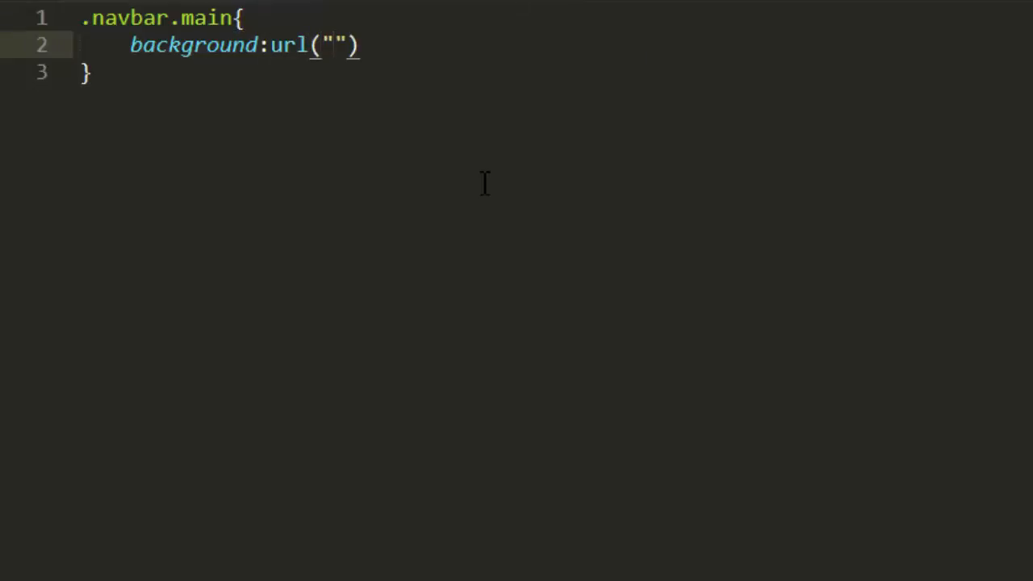
click(333, 45)
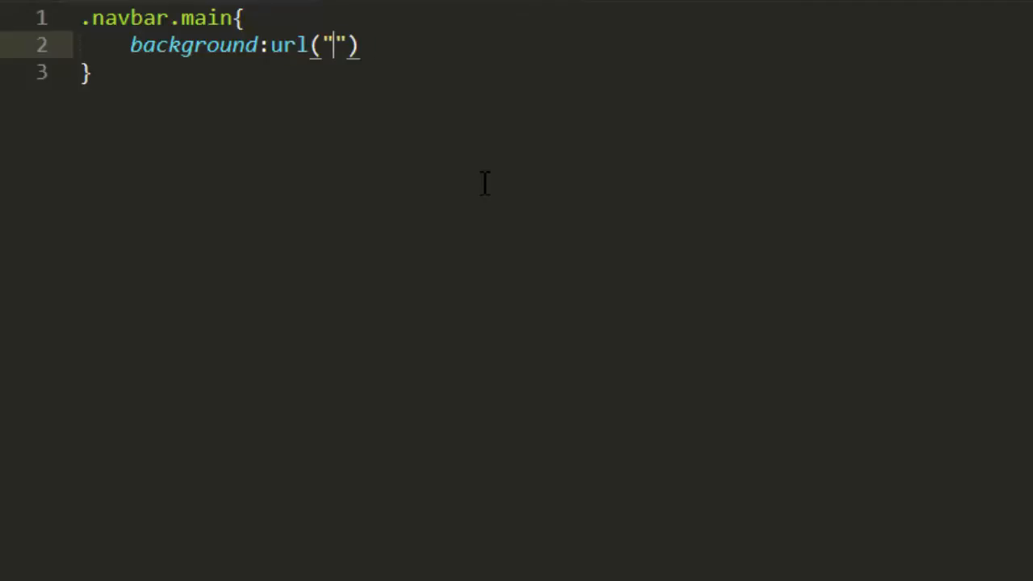
text(bac)
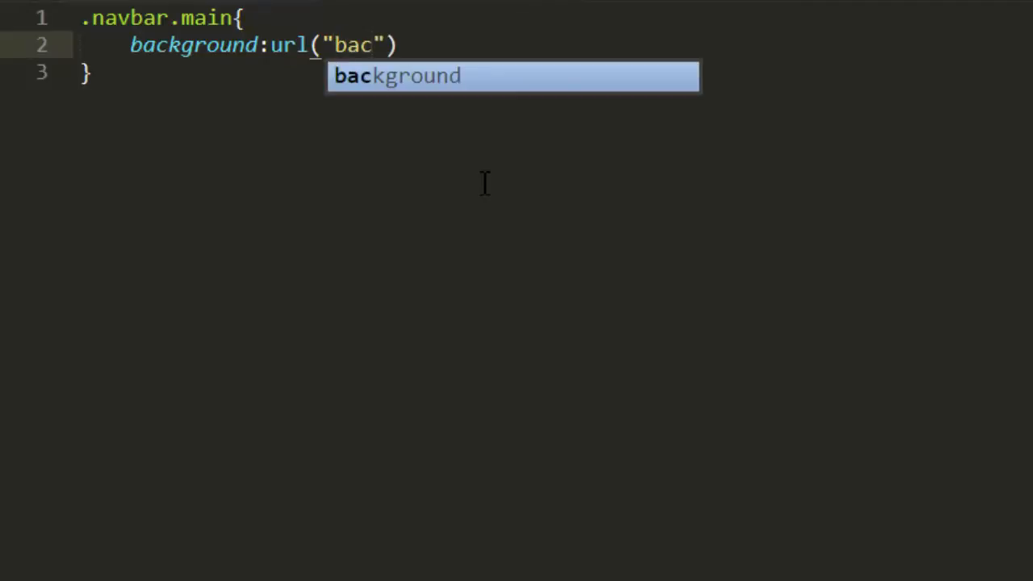
text(kground.)
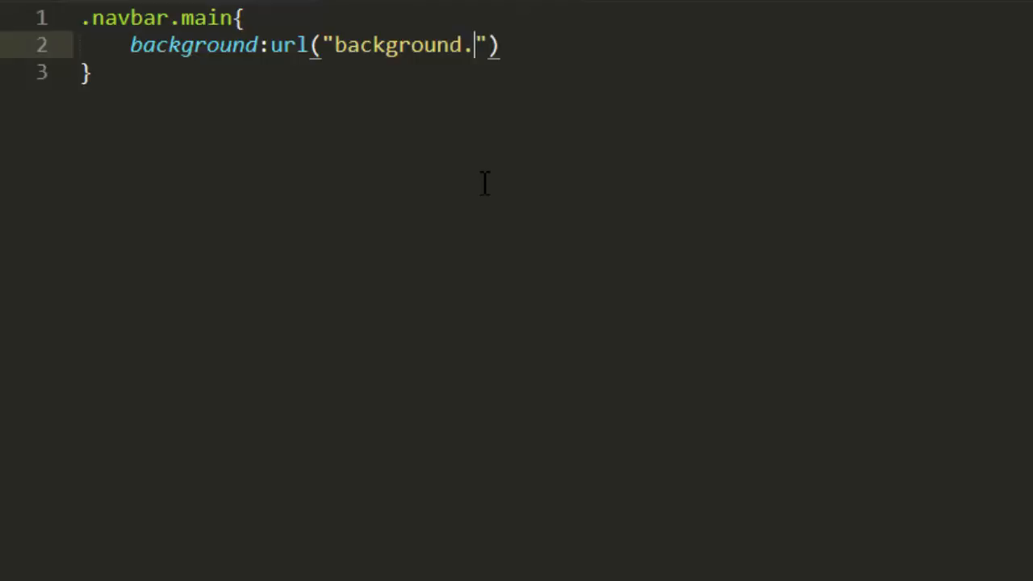
text(jpg)
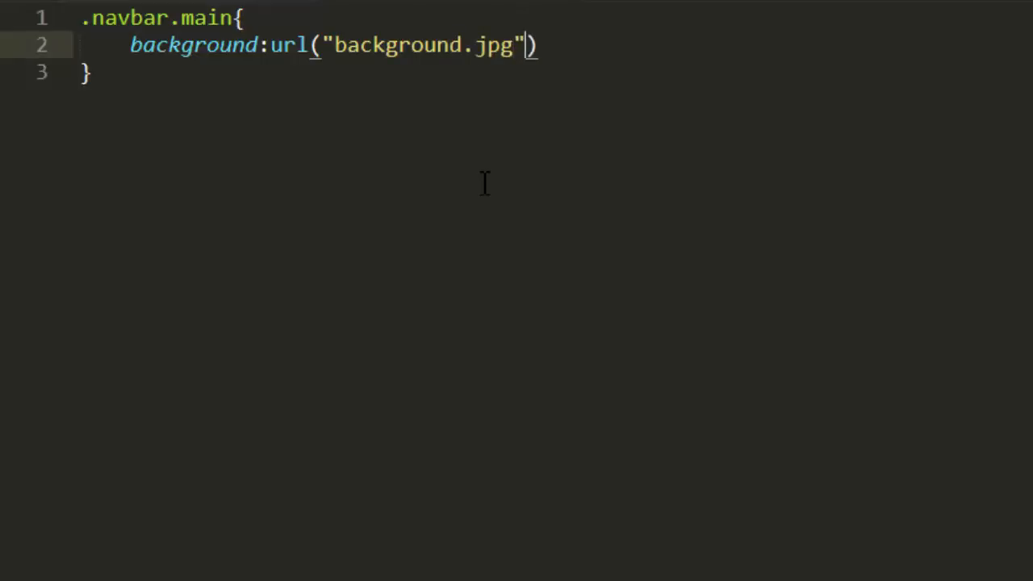
text();)
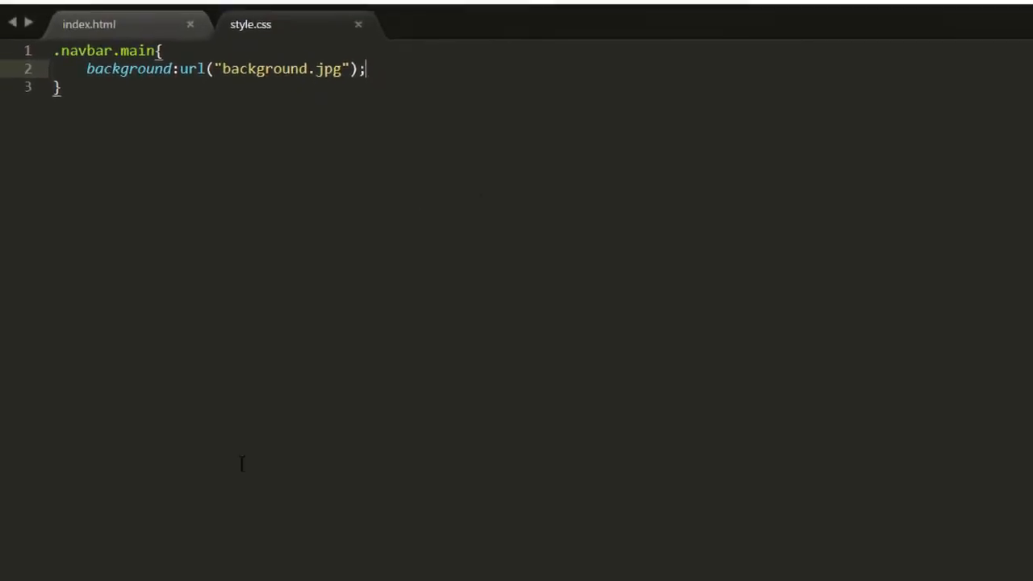
Step: Preview index.html in Chrome showing the navbar's blue background image
click(138, 564)
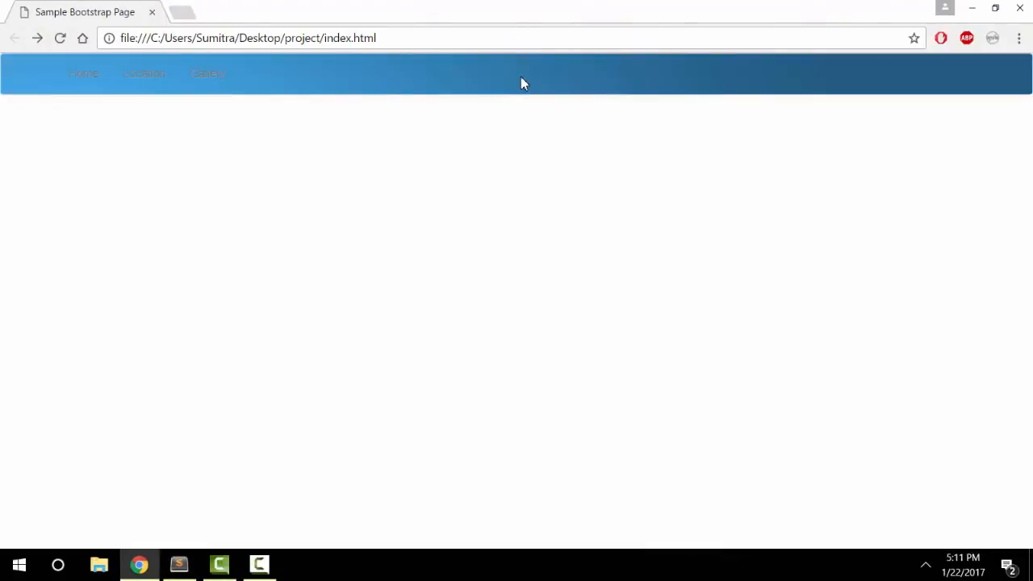
mouse_move(223, 454)
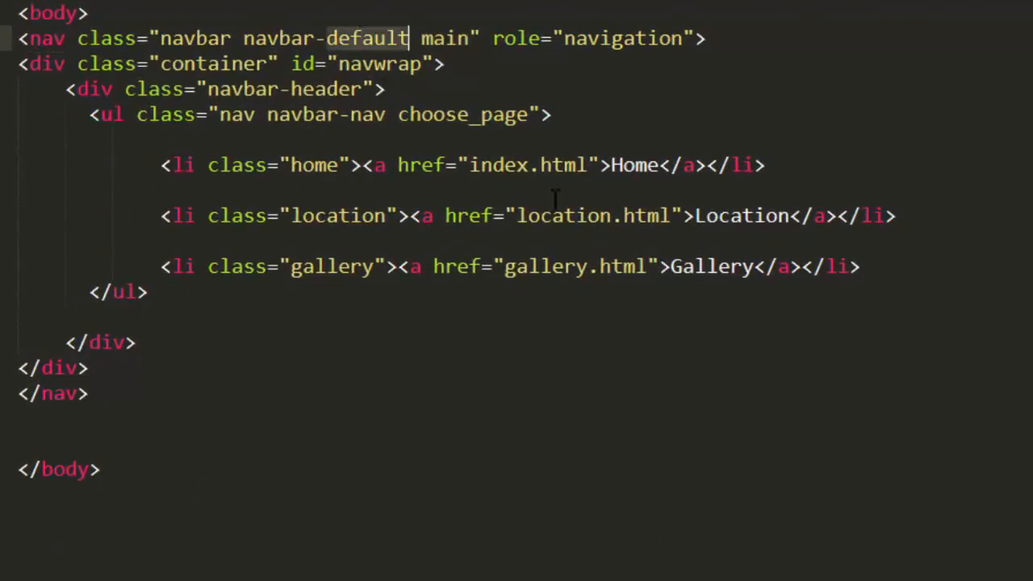
Step: Change the nav's class from navbar-default to navbar-inverse in index.html
text(i)
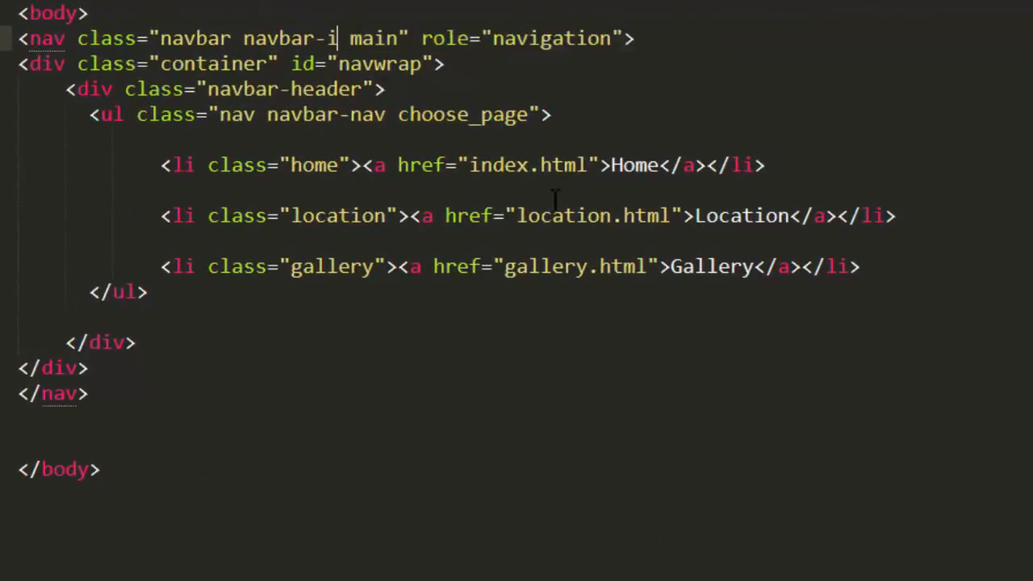
text(nverse)
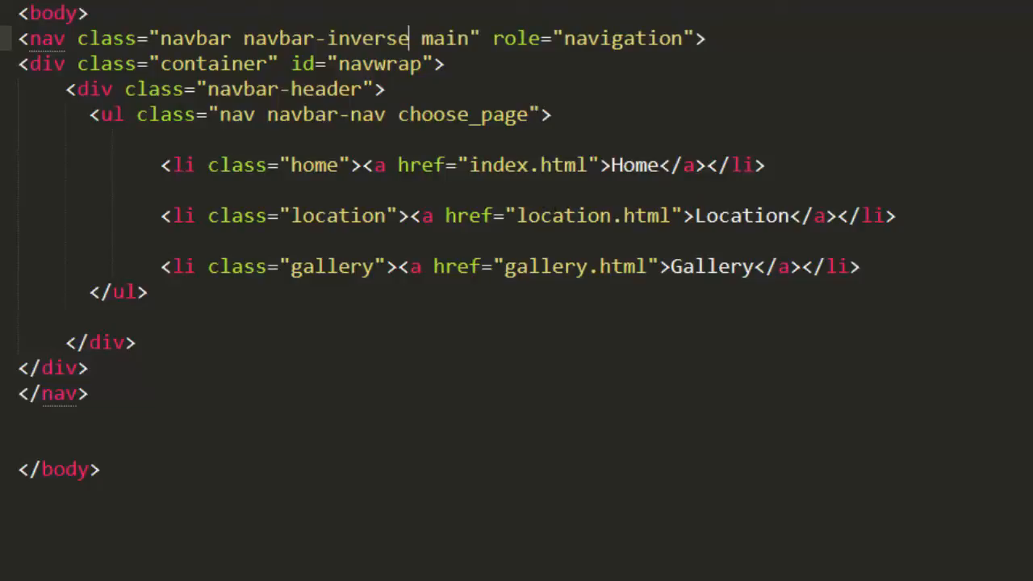
click(350, 22)
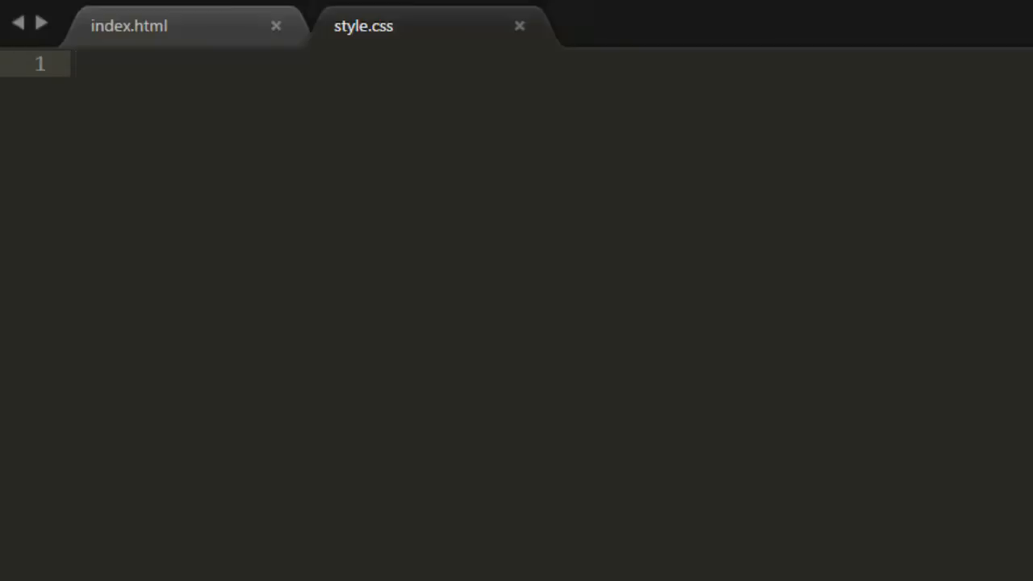
Step: Write .navbar.main{ background:pink; } in style.css and confirm the pink navbar in Chrome
text(.navbar)
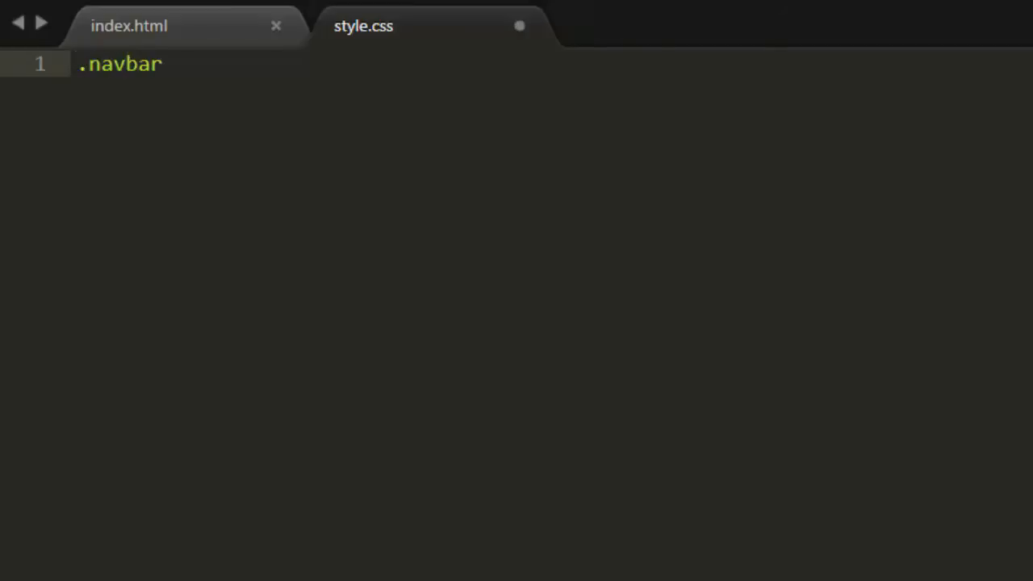
text(.main{)
text(background:;)
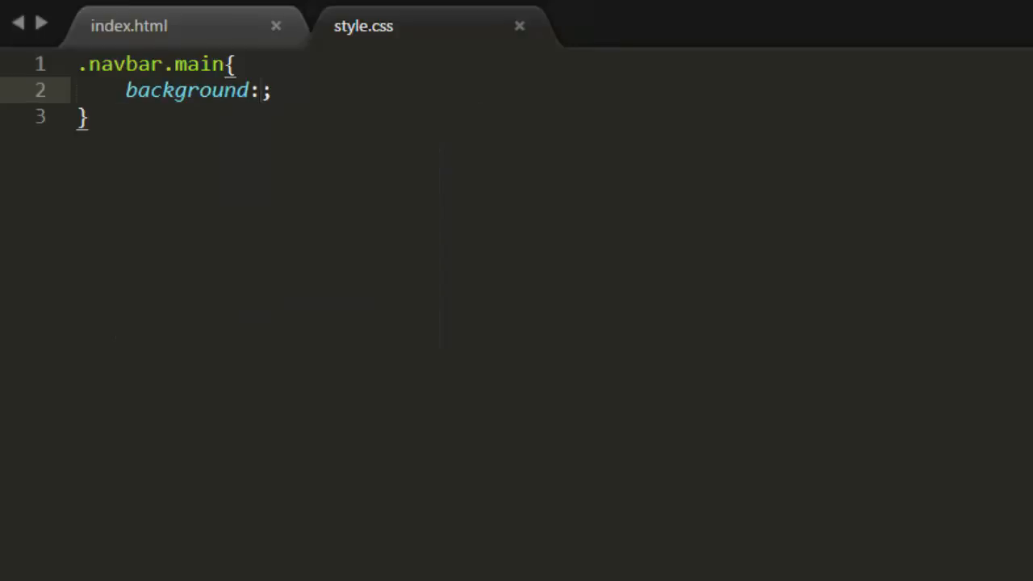
text(pink)
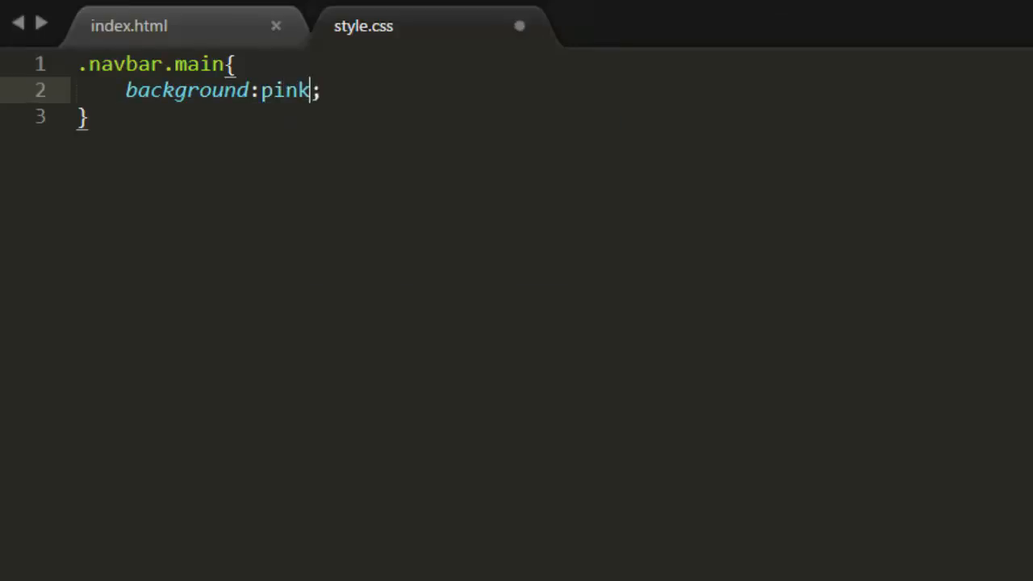
click(138, 564)
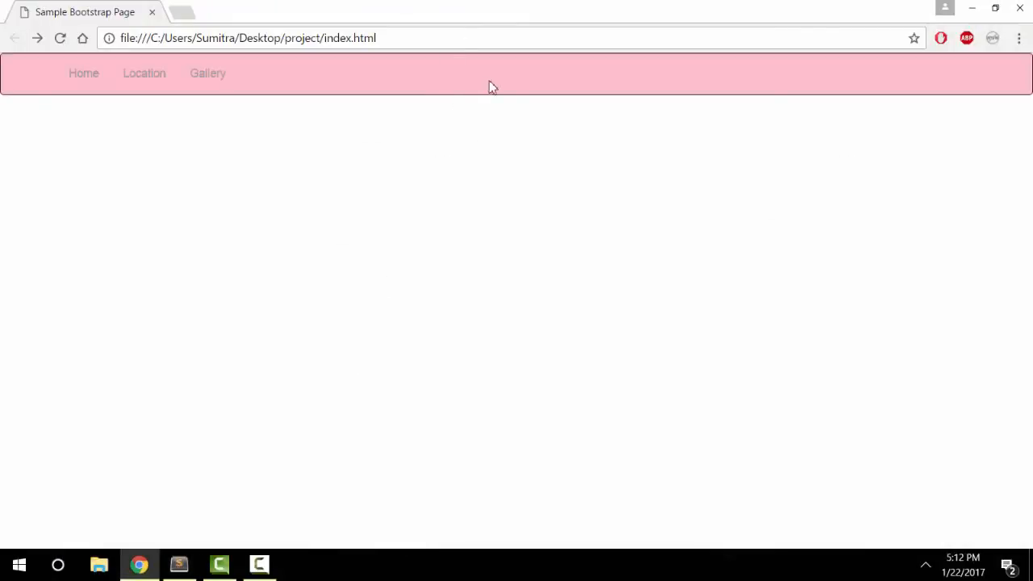
mouse_move(507, 76)
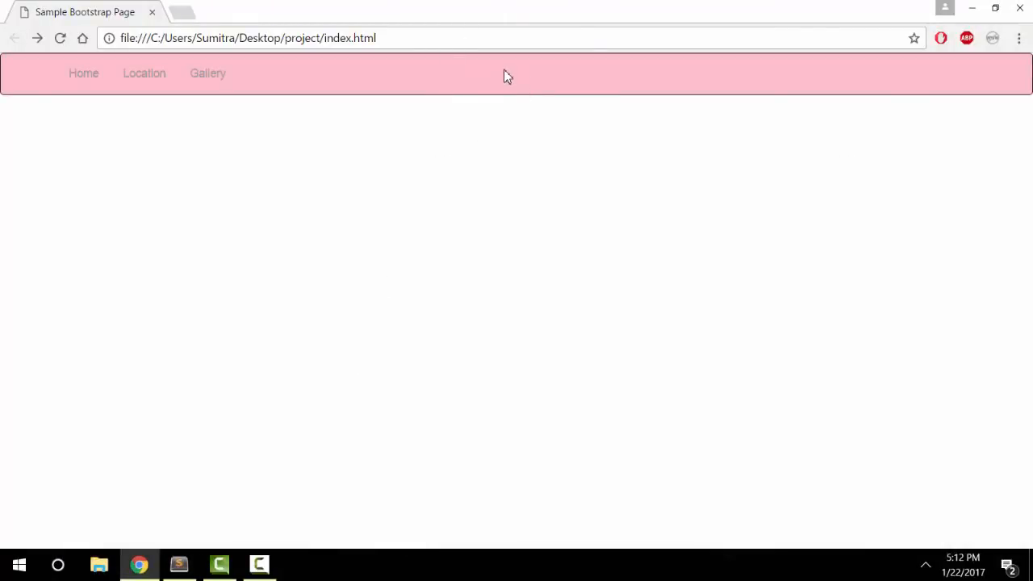
click(178, 563)
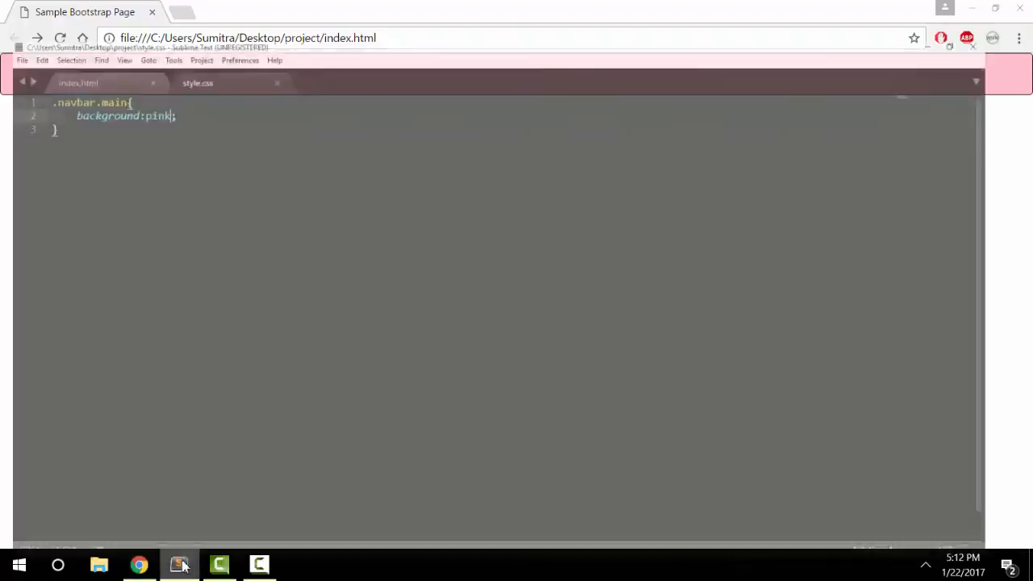
click(180, 564)
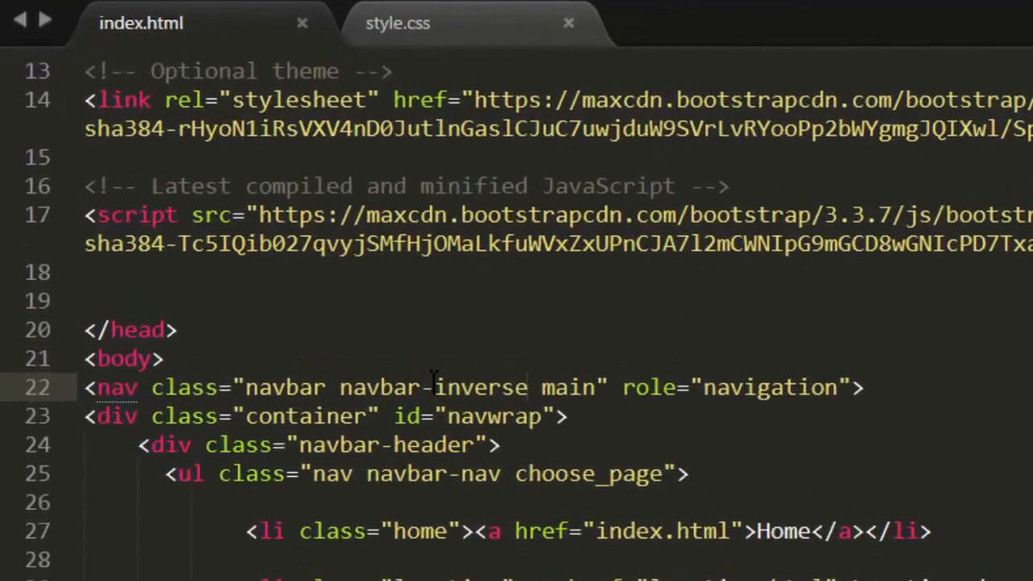